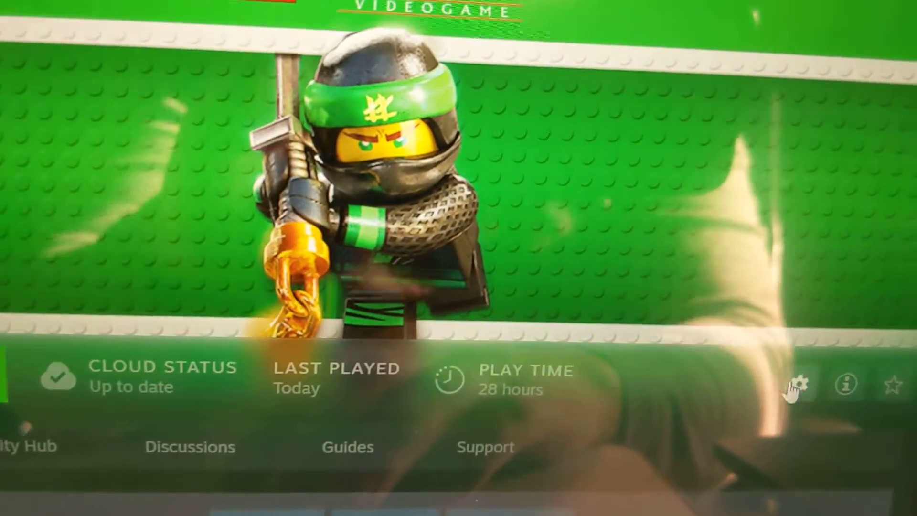
click(798, 385)
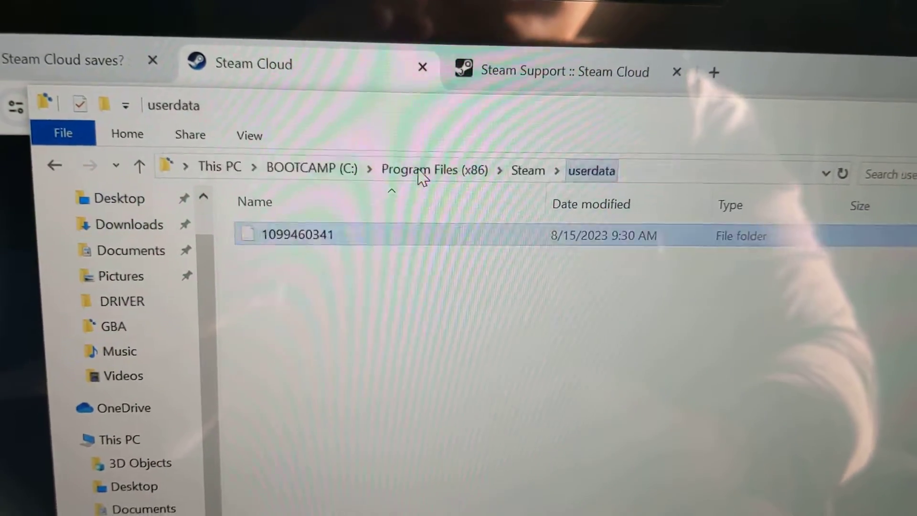
double_click(298, 235)
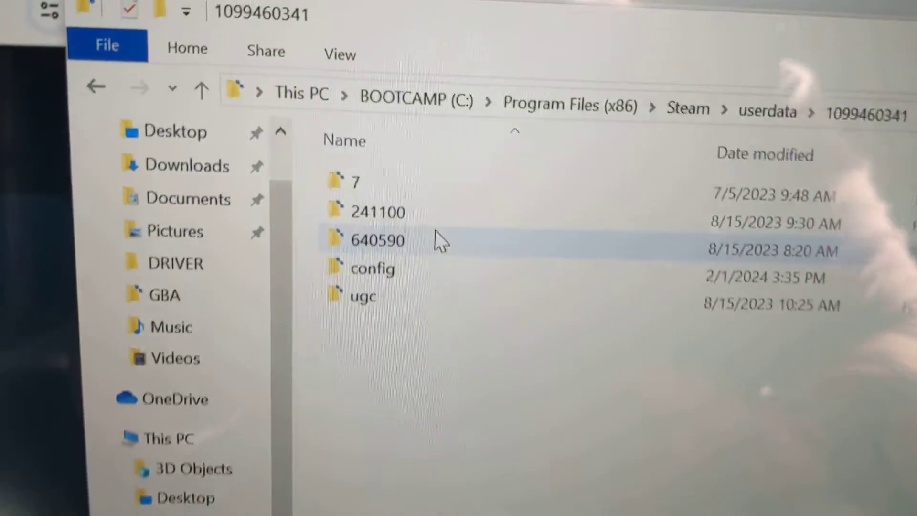
double_click(371, 239)
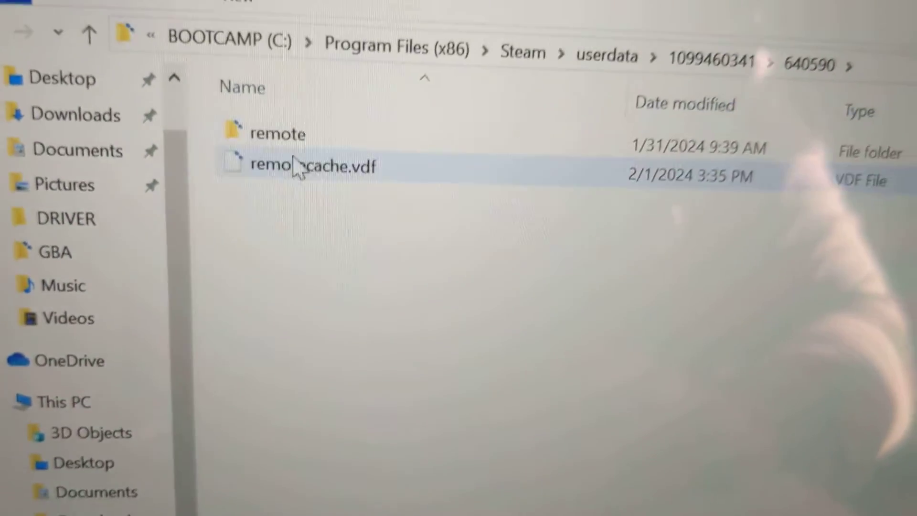
double_click(276, 132)
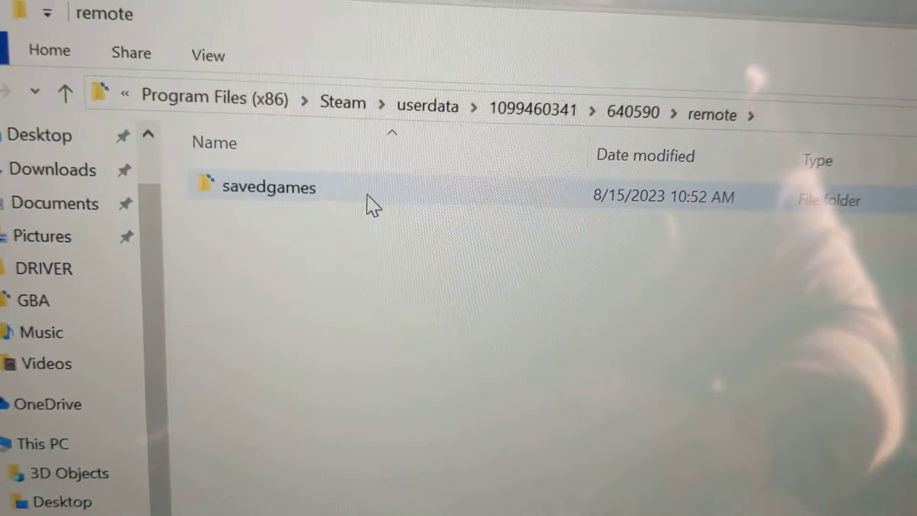